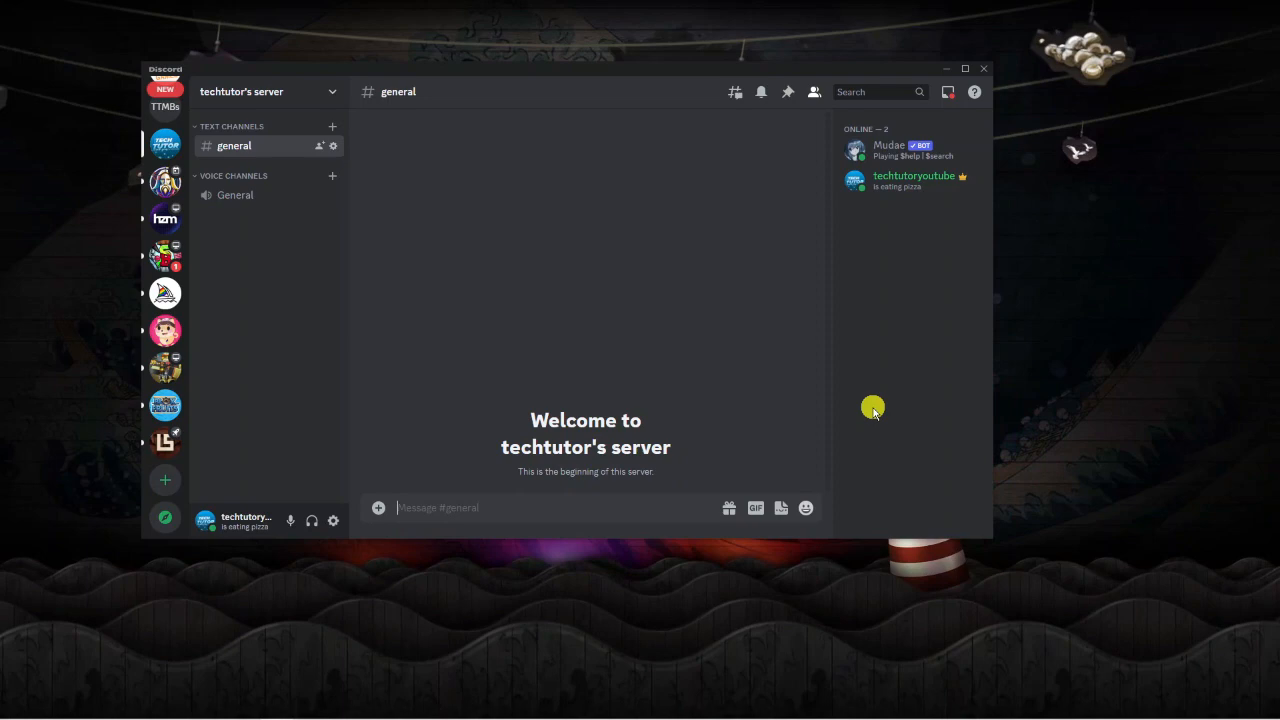
mouse_move(464, 300)
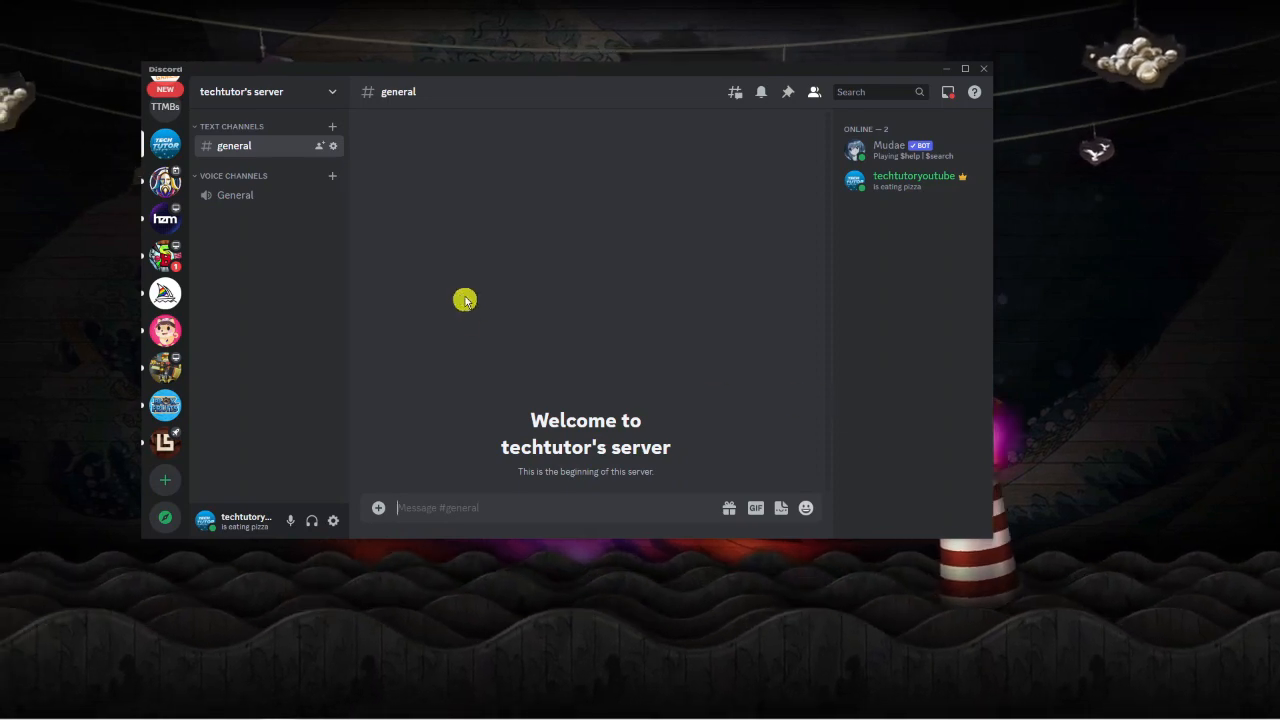
mouse_move(164, 368)
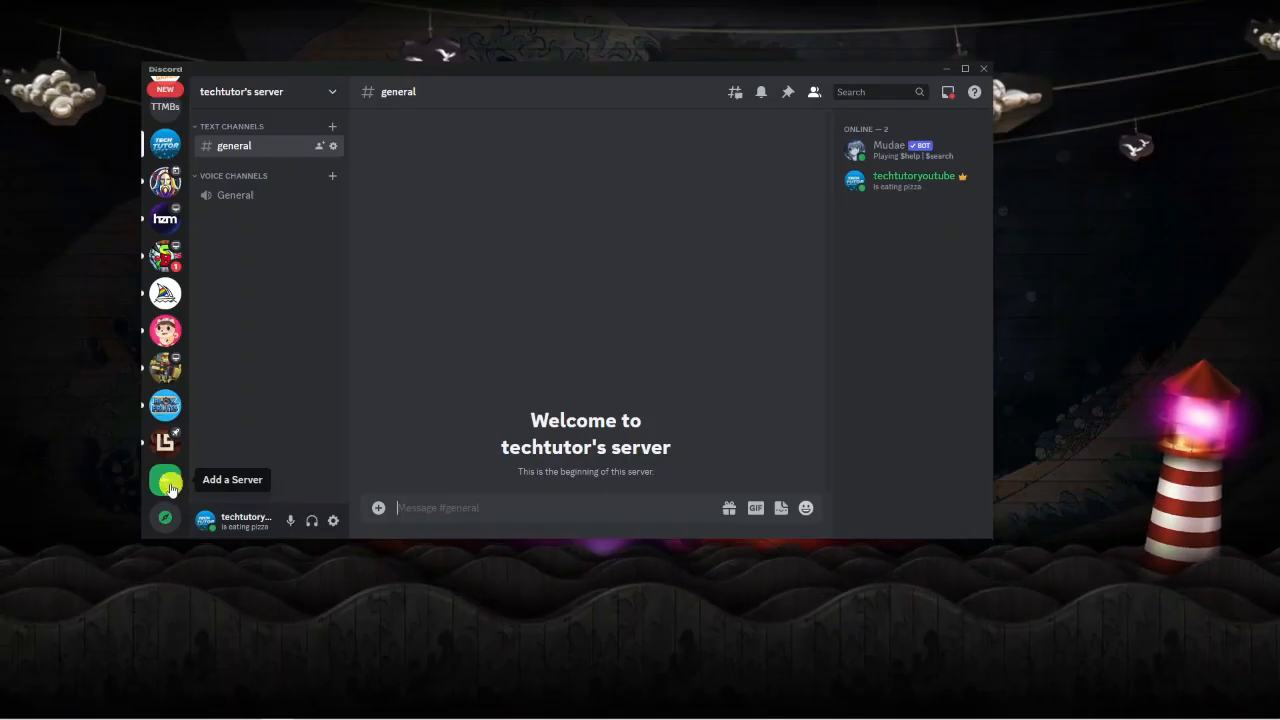
Bring up the Add a Server options from the server list
left_click(164, 480)
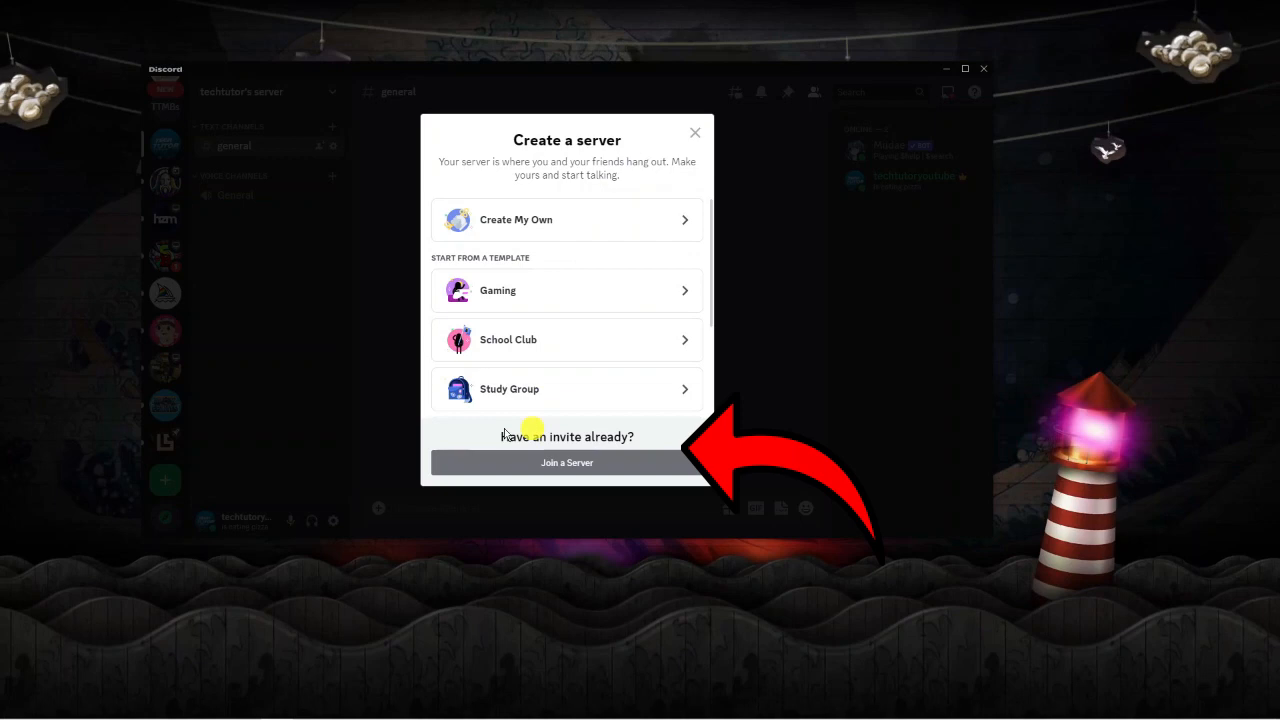
mouse_move(598, 440)
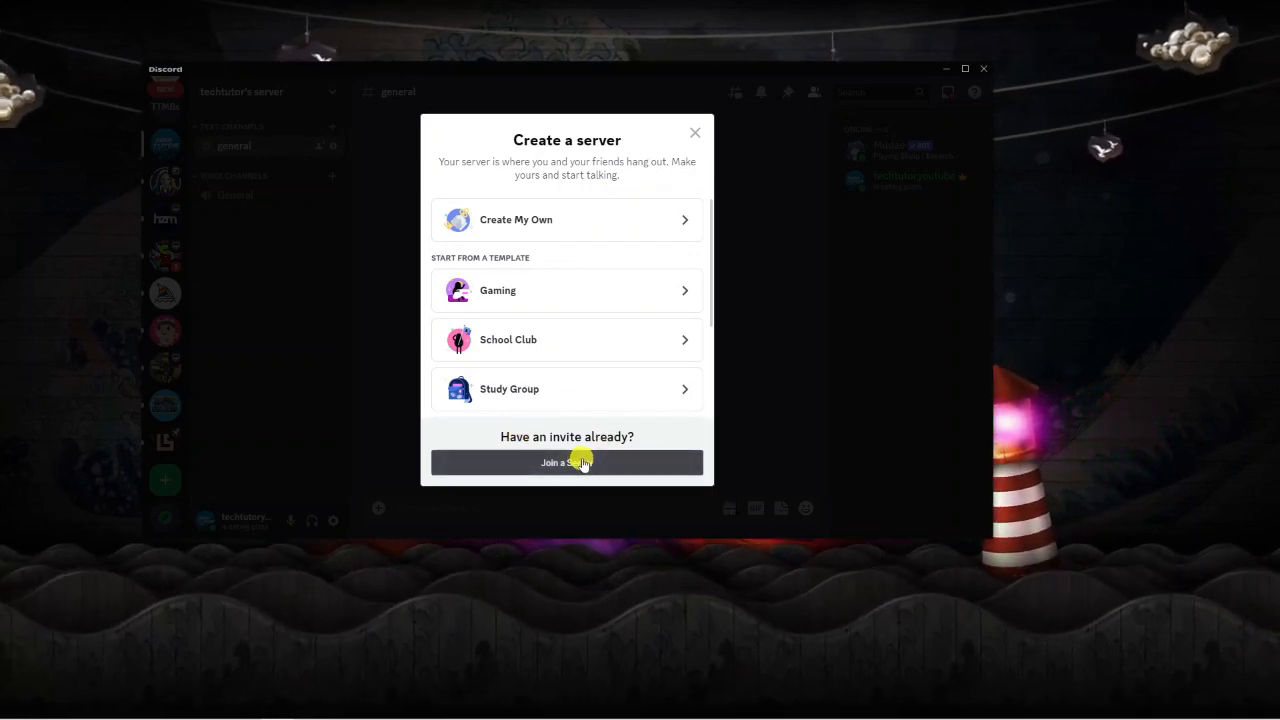
Choose Join a Server and fill in the invite link discord.gg/islands
left_click(566, 462)
type("discord.gg")
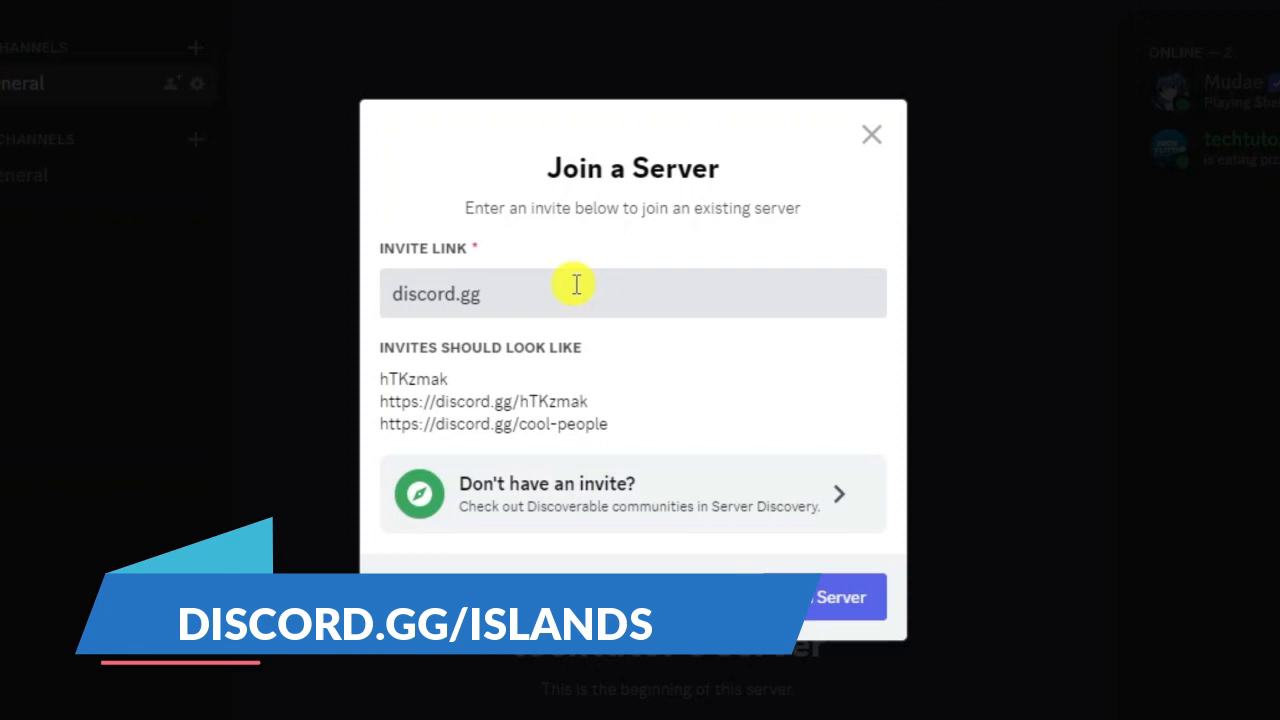
type("/islands")
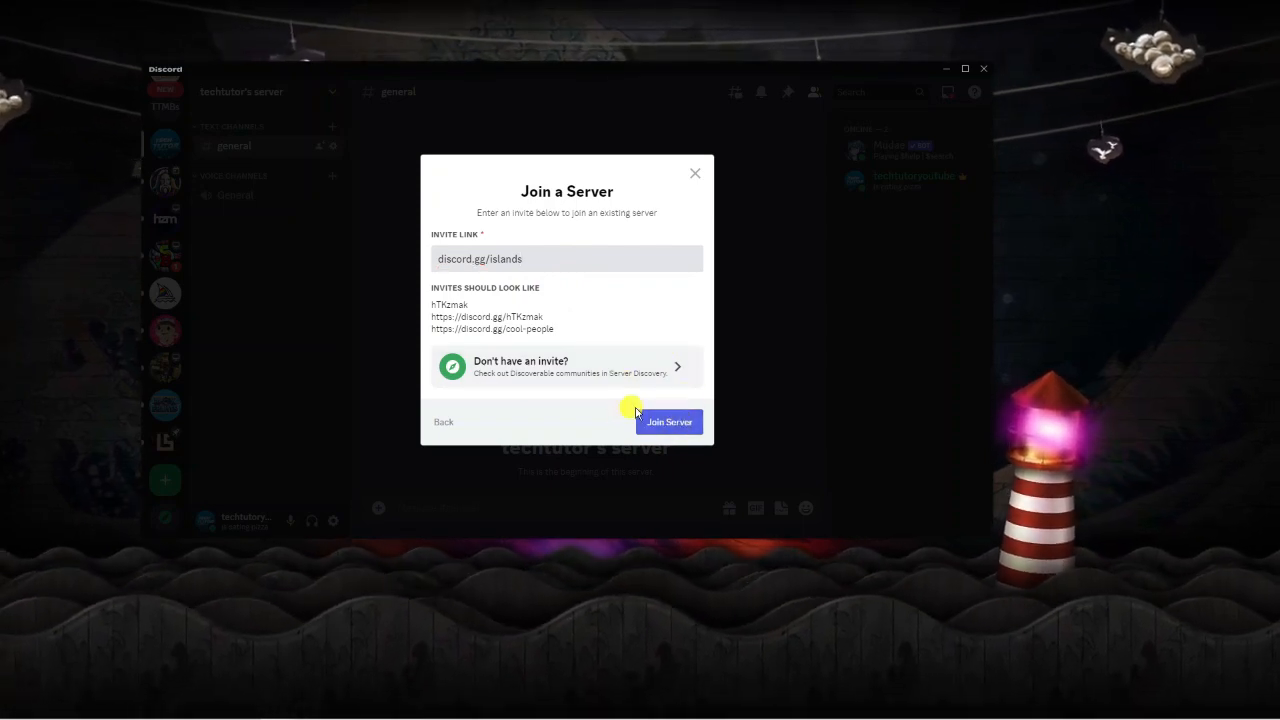
Join the Islands server so its welcome guide appears
left_click(668, 420)
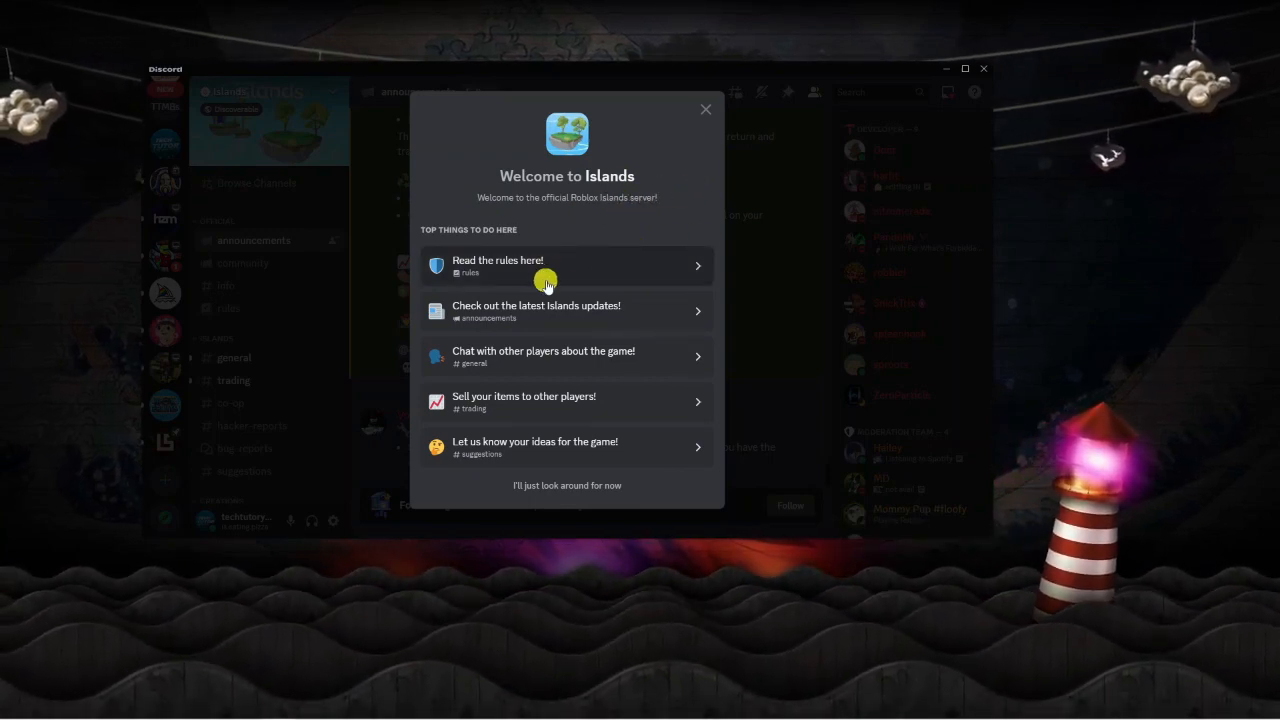
mouse_move(560, 260)
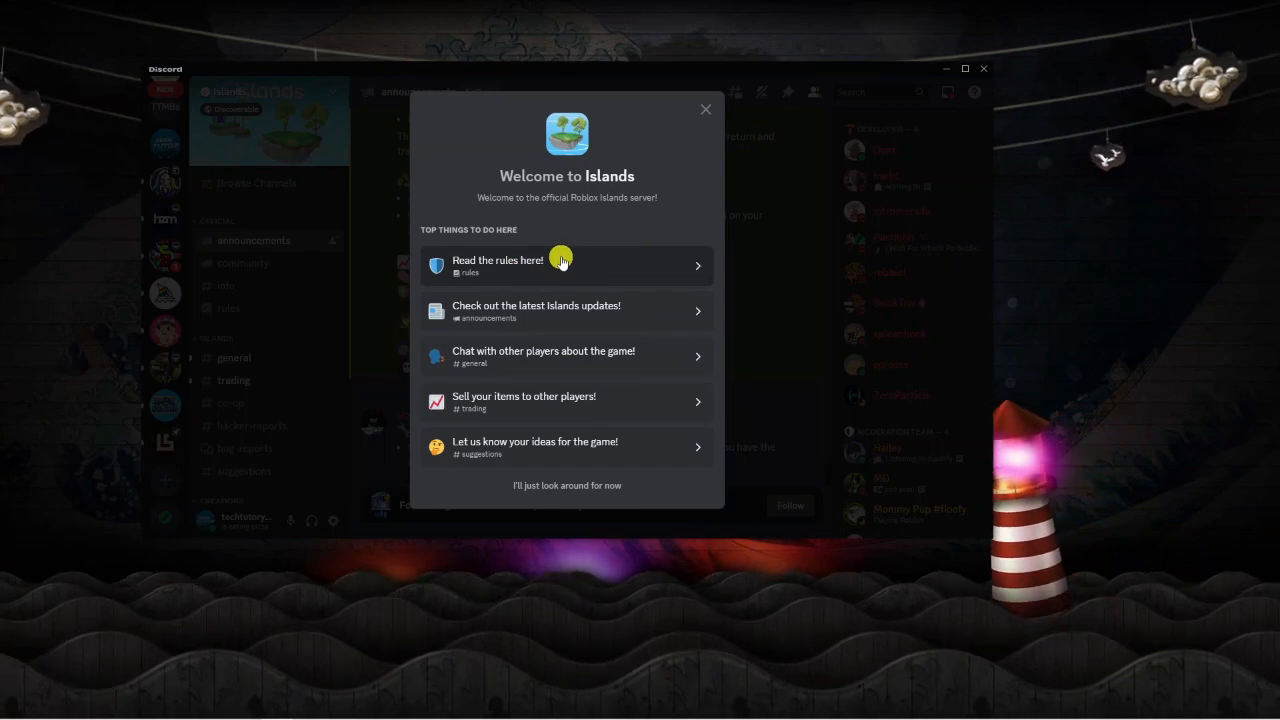
Go to the Islands rules channel from the 'Read the rules here!' welcome item
left_click(562, 264)
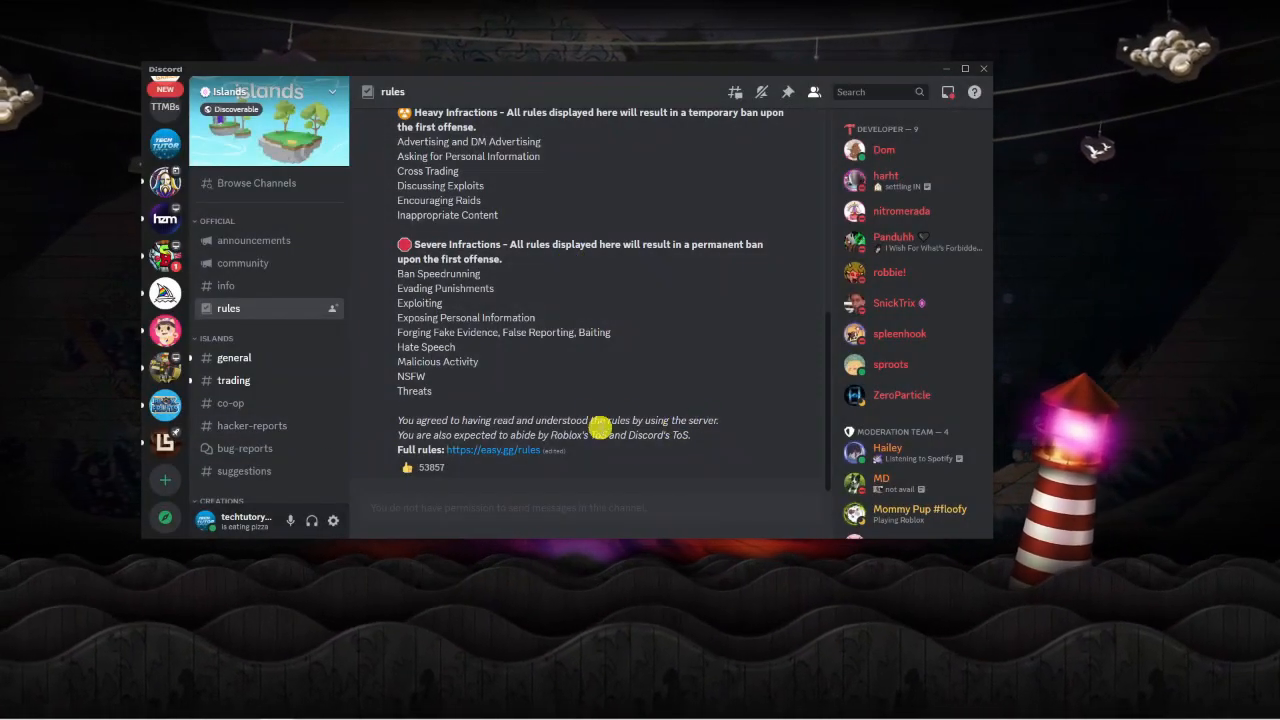
mouse_move(420, 468)
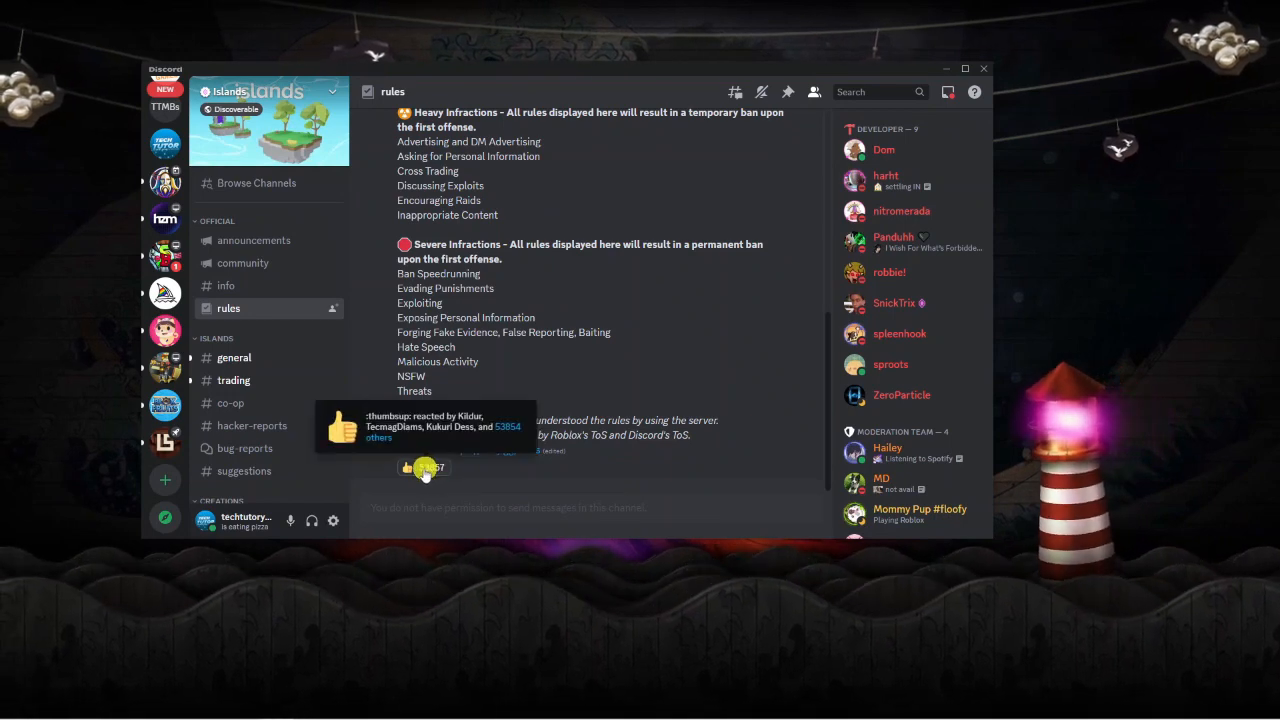
mouse_move(510, 396)
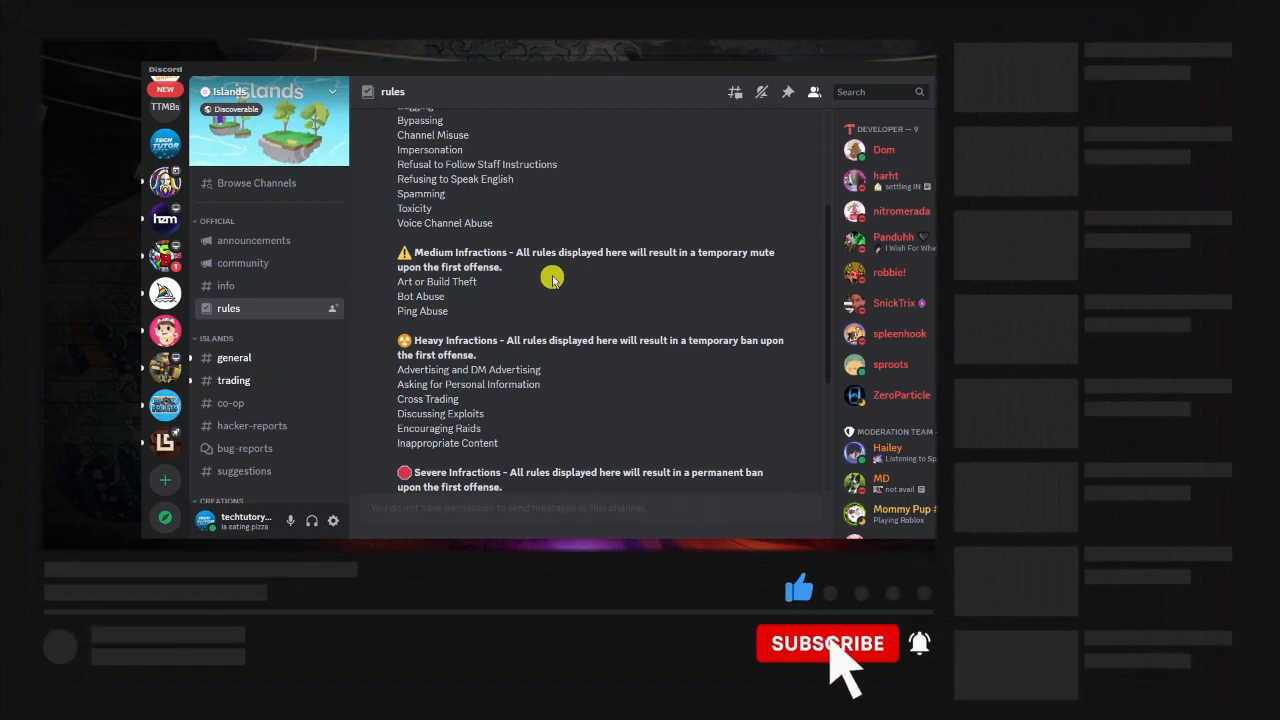
left_click(828, 644)
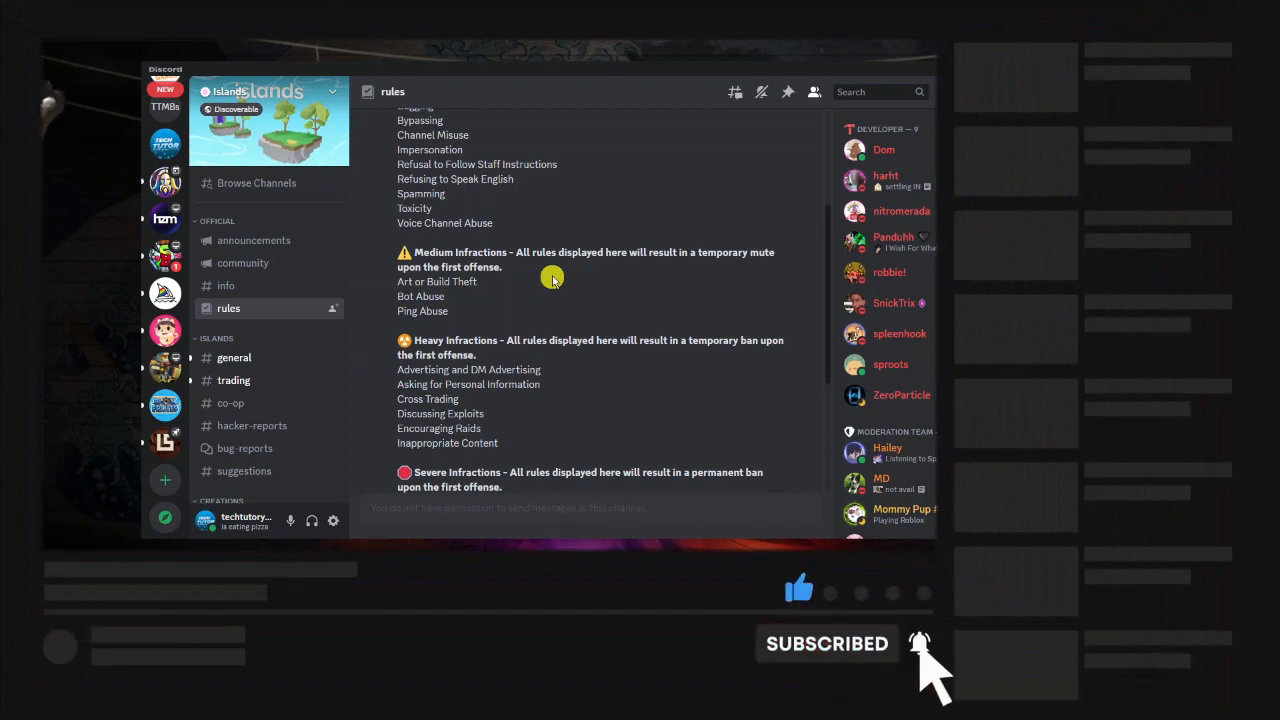